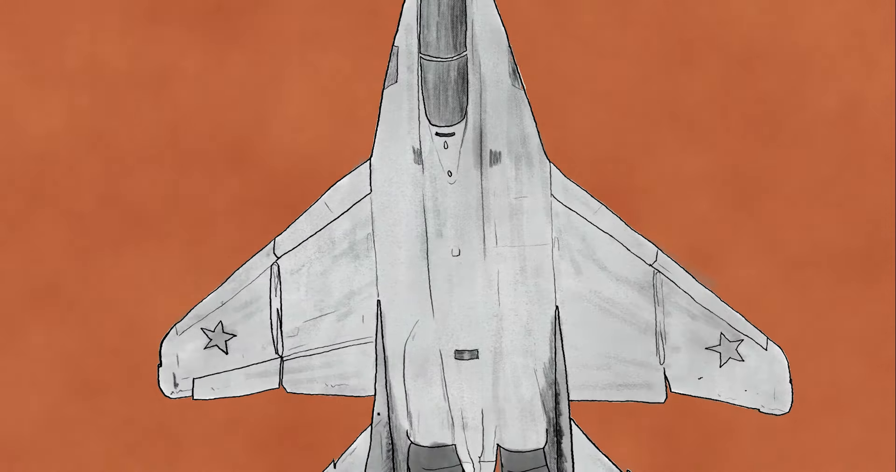
scroll(down, 3)
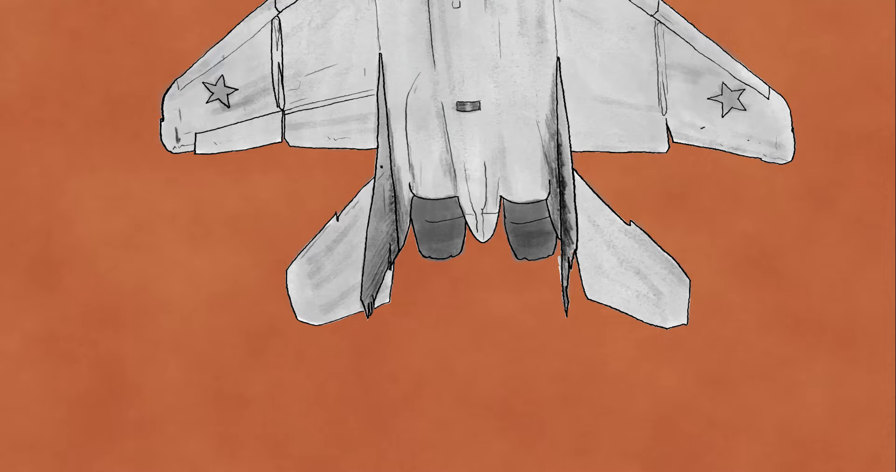